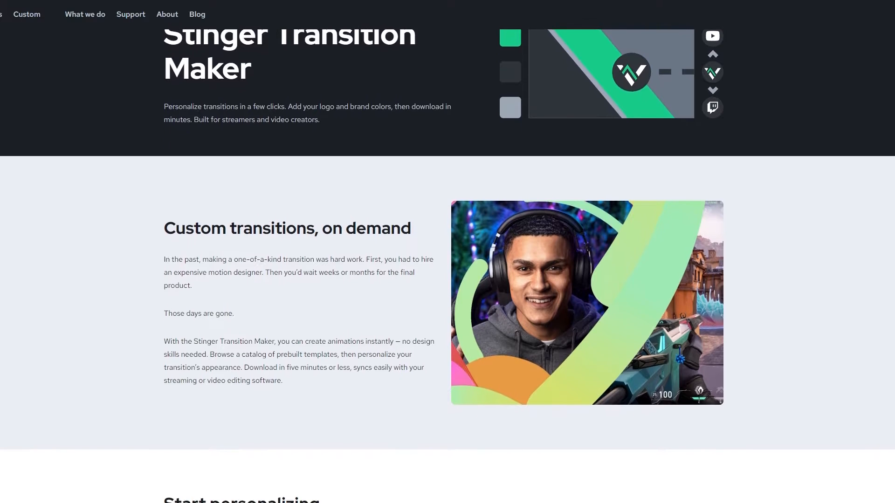
# Step: Scroll past the Browse catalog to the 'How to make a stinger transition' guide
pyautogui.scroll(-3)
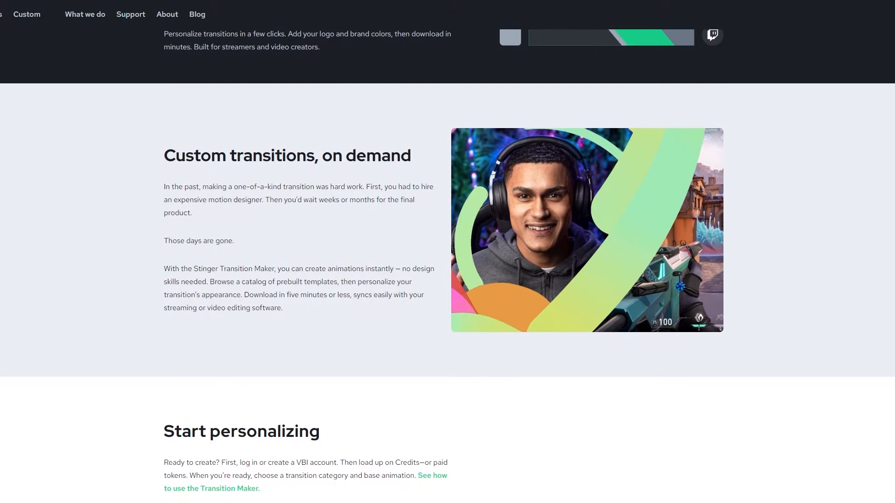
pyautogui.scroll(-3)
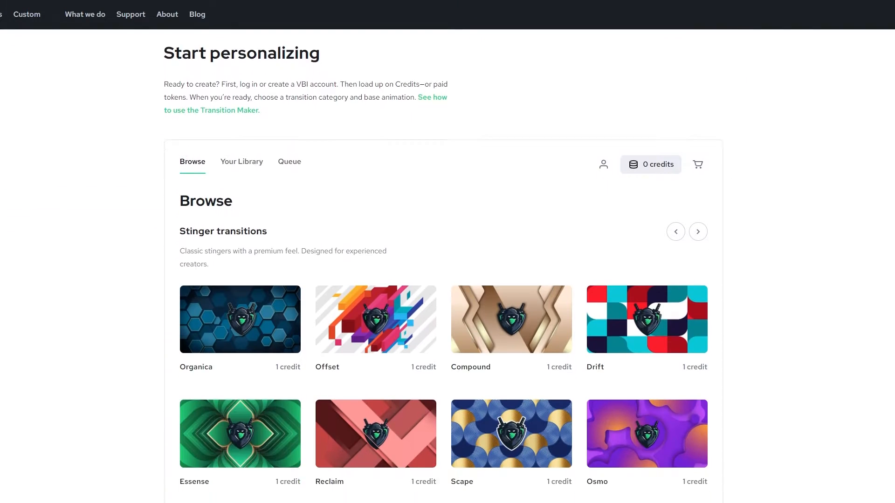
pyautogui.scroll(-3)
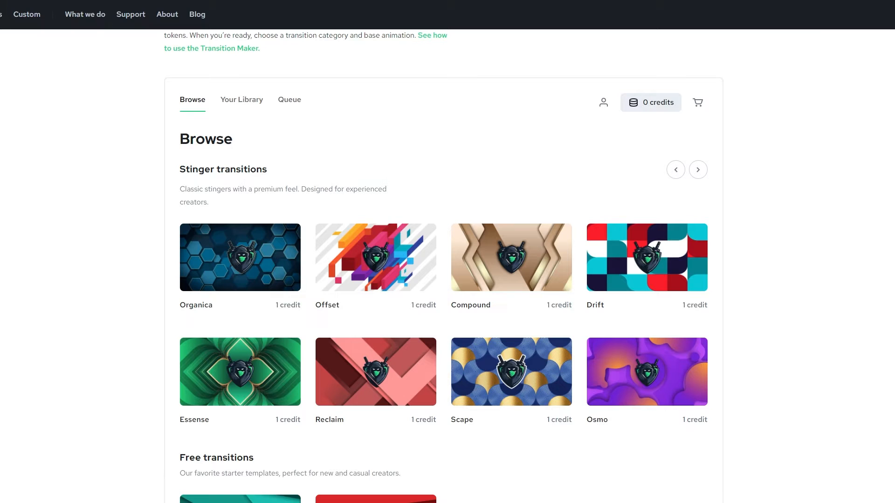
pyautogui.scroll(-3)
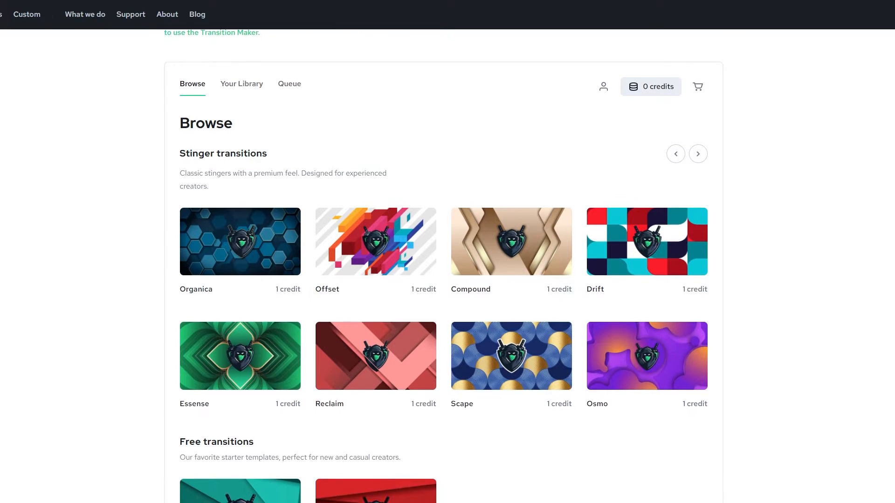
pyautogui.scroll(-3)
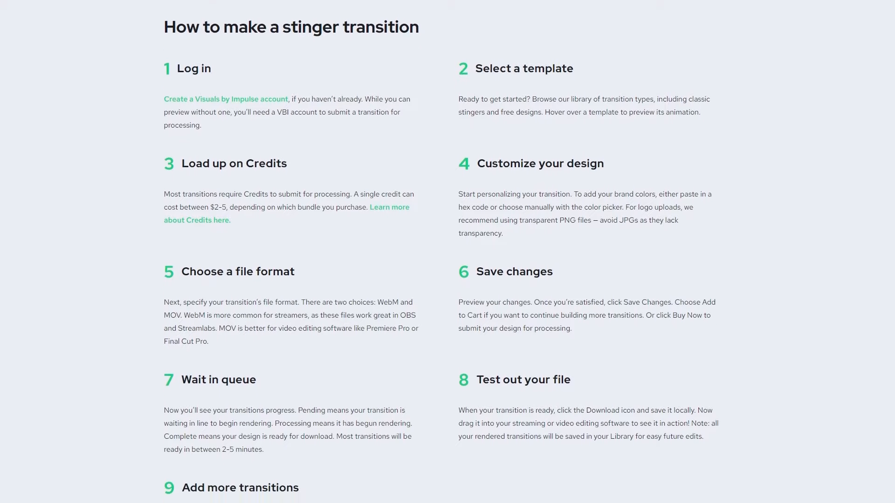
# Step: Scroll past the numbered steps to the OBS setup and 'How do Credits work?' sections
pyautogui.scroll(-3)
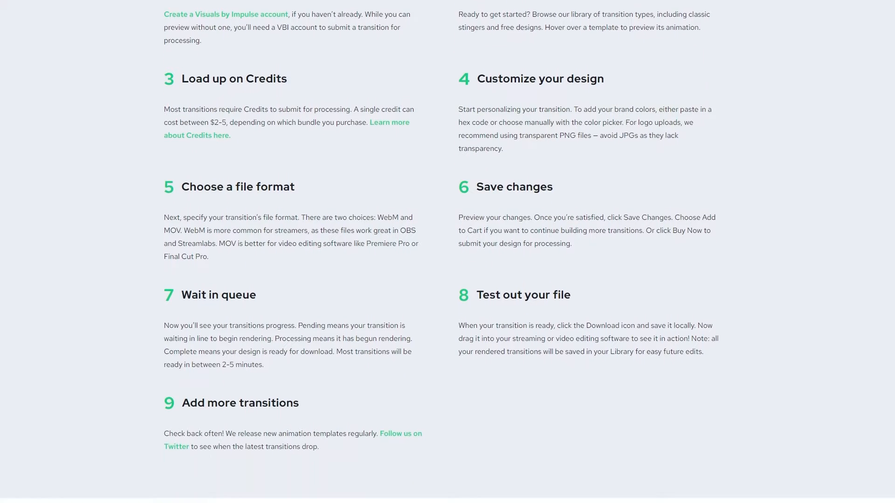
pyautogui.scroll(-3)
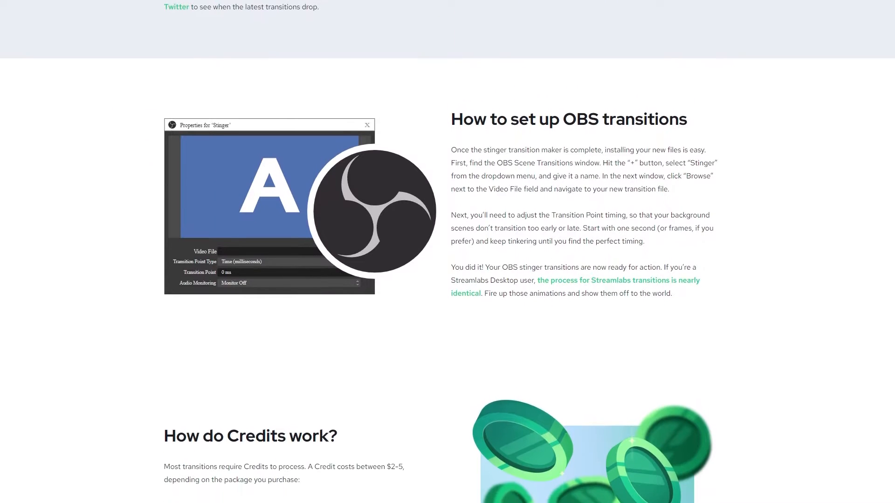
pyautogui.scroll(-3)
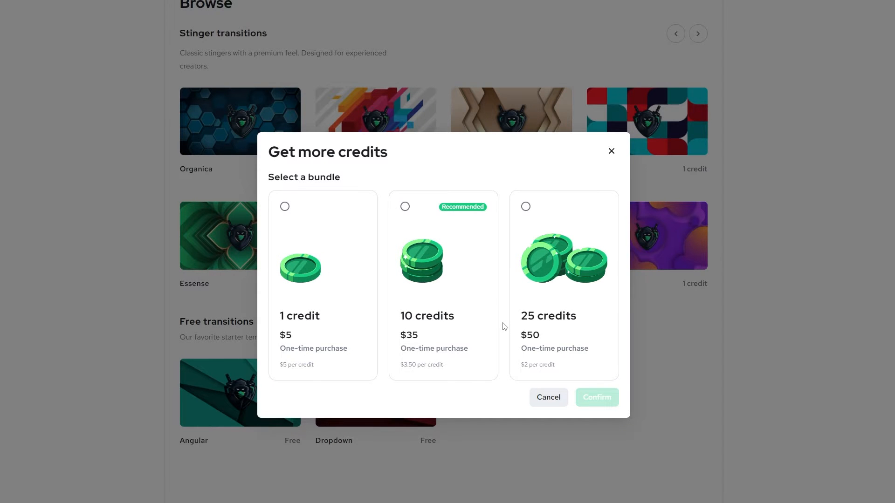
# Step: Buy the 10-credit bundle, then give Compound the portrait logo and MOV file type
pyautogui.click(596, 397)
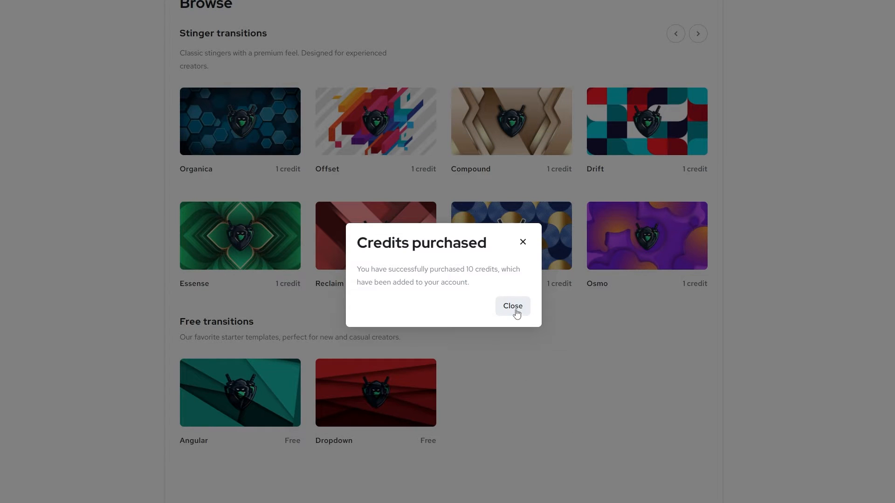
pyautogui.click(512, 306)
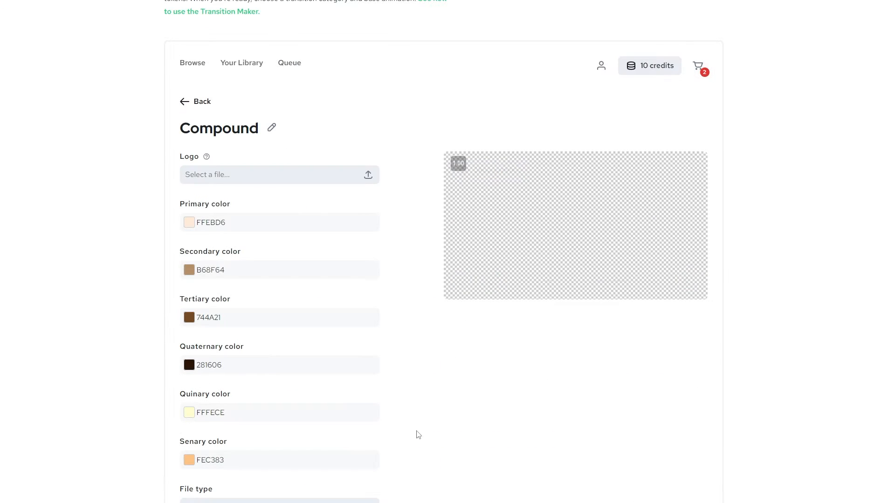
pyautogui.click(369, 175)
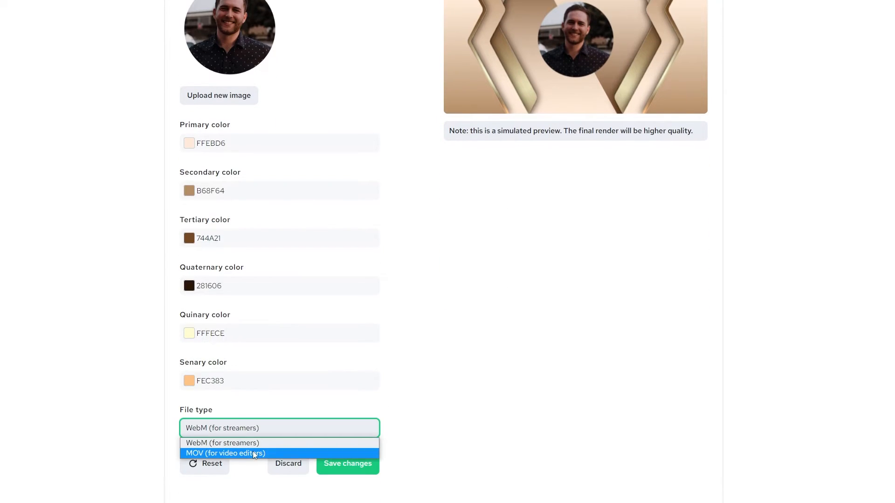
pyautogui.click(225, 453)
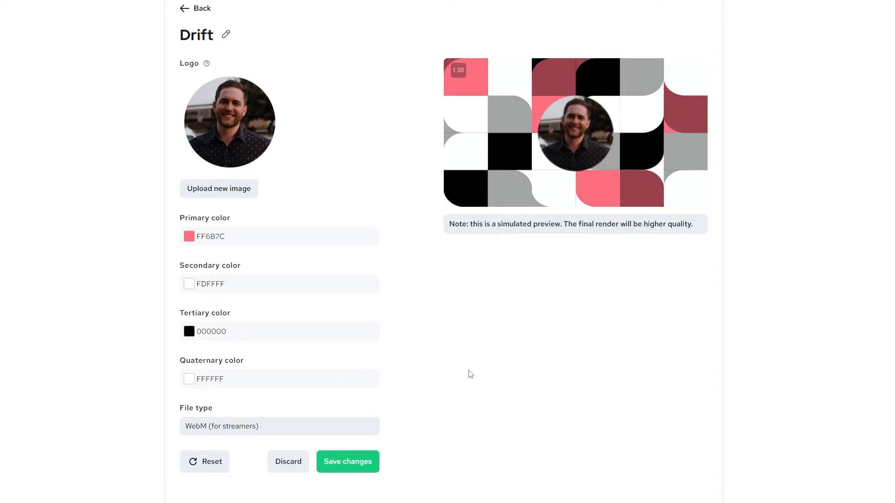
# Step: Set Drift's file type to MOV and add the Osmo transition with promo-image logo to the cart
pyautogui.click(279, 427)
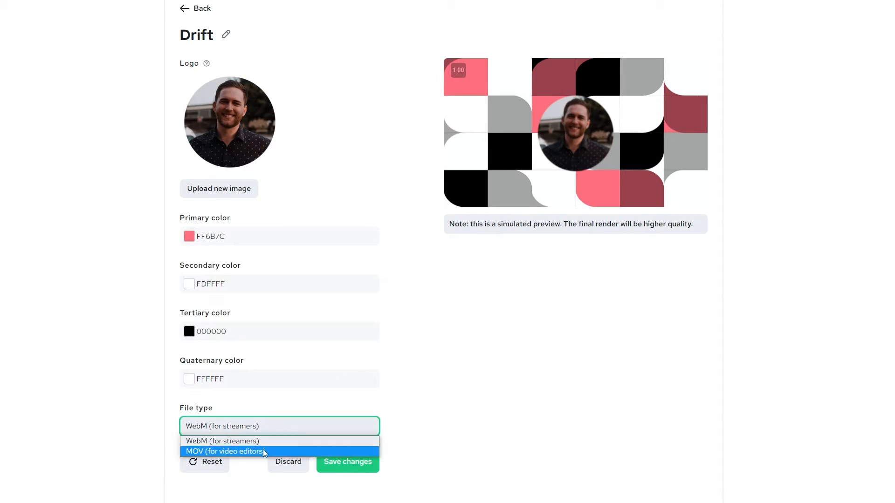
pyautogui.click(225, 452)
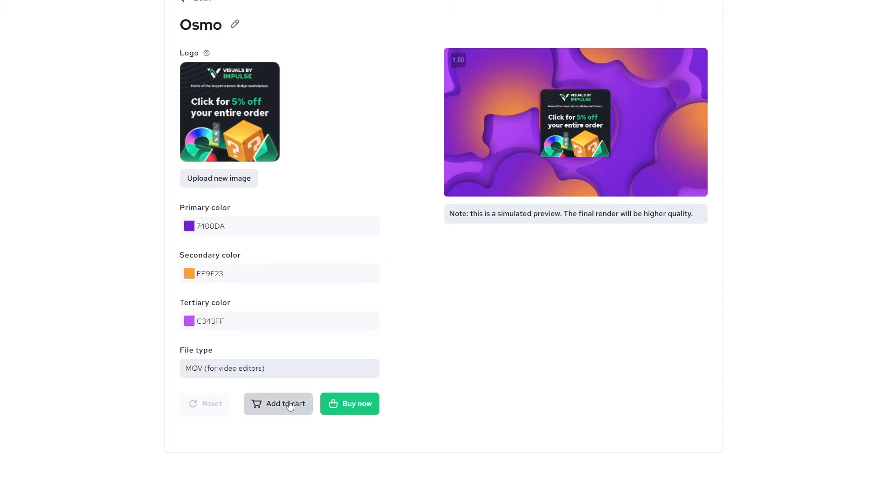
pyautogui.click(278, 404)
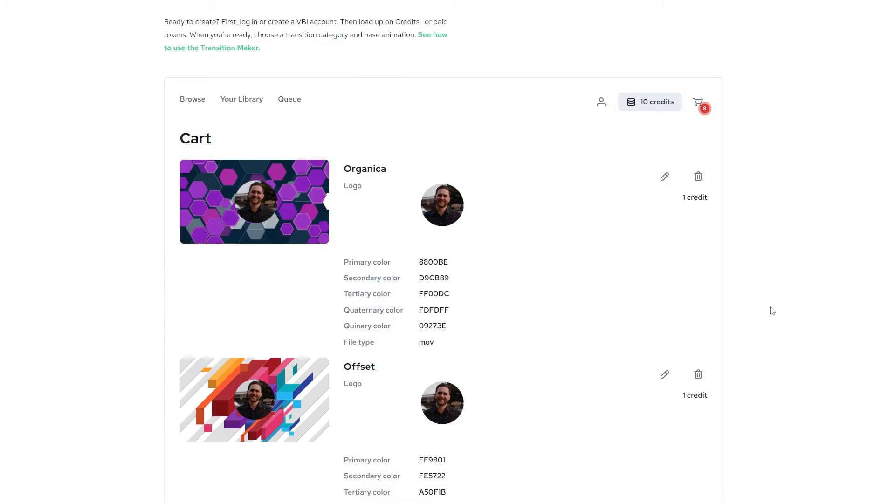
# Step: Check out the eight cart transitions, paying 8 credits
pyautogui.scroll(-3)
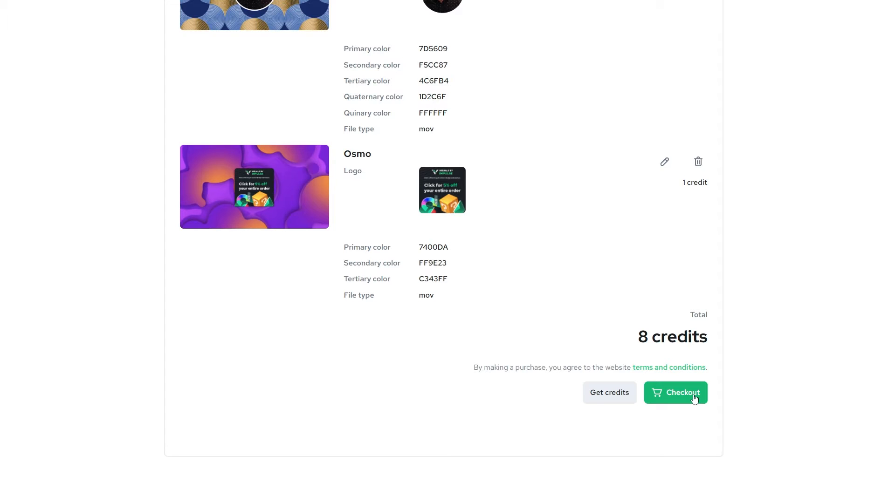
pyautogui.click(675, 392)
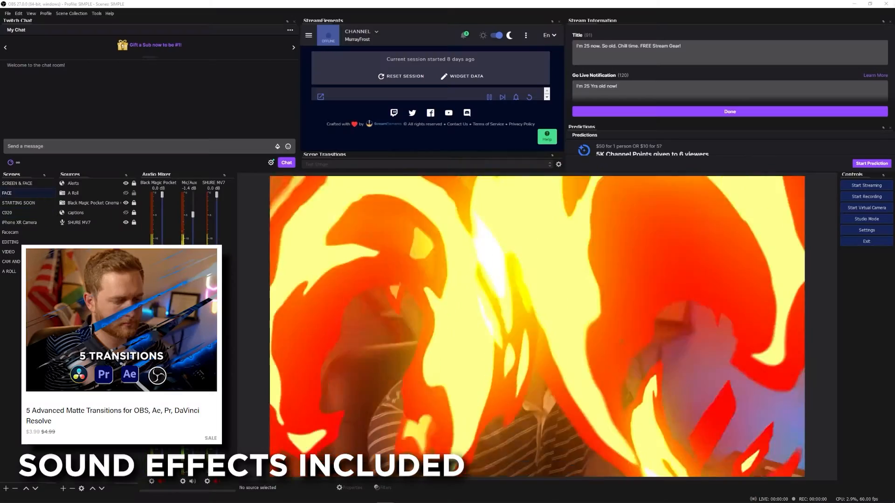
# Step: Switch scenes in the Scenes dock so the new stinger transition plays in the preview
pyautogui.click(8, 213)
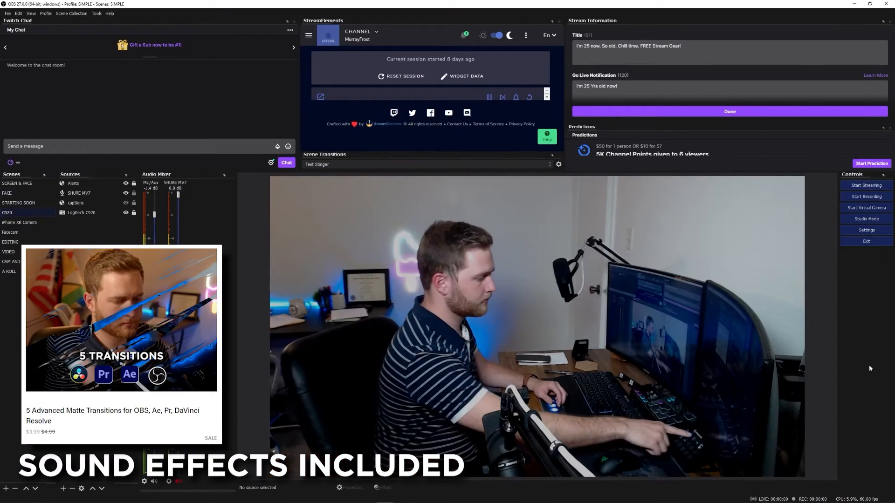
pyautogui.click(6, 193)
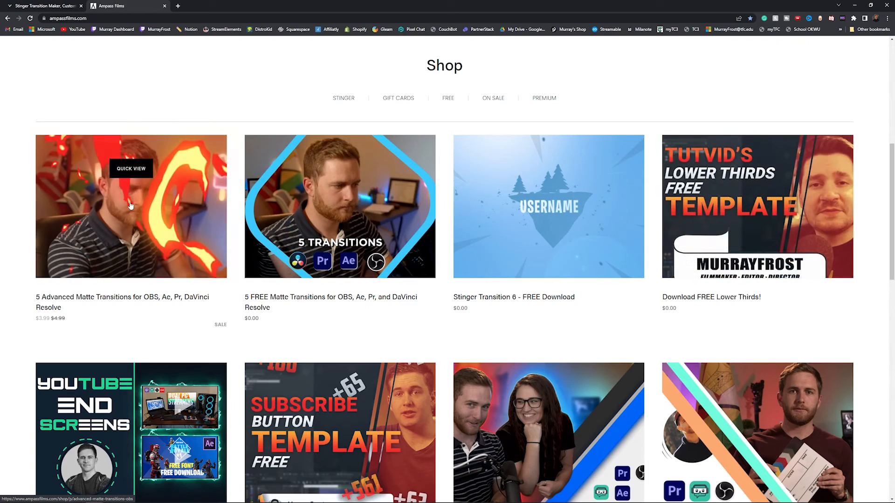
pyautogui.moveTo(340, 218)
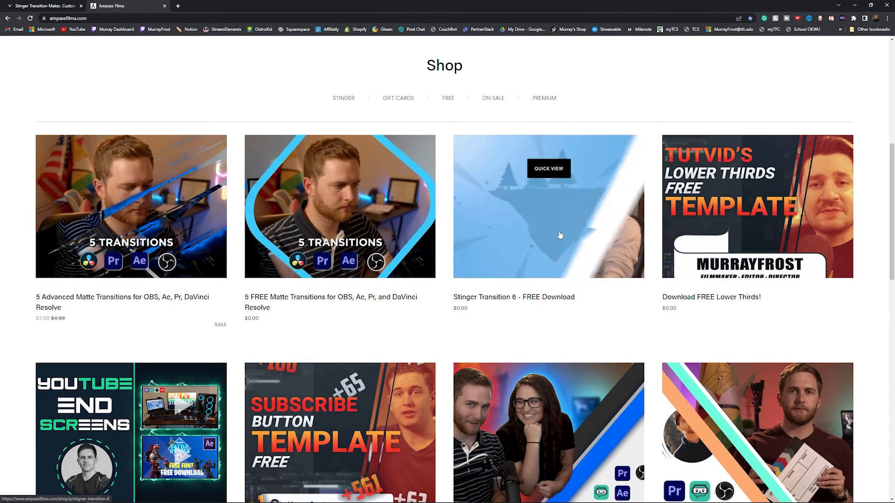
# Step: Open the STINGER Transition Pack product page from the shop grid
pyautogui.click(548, 168)
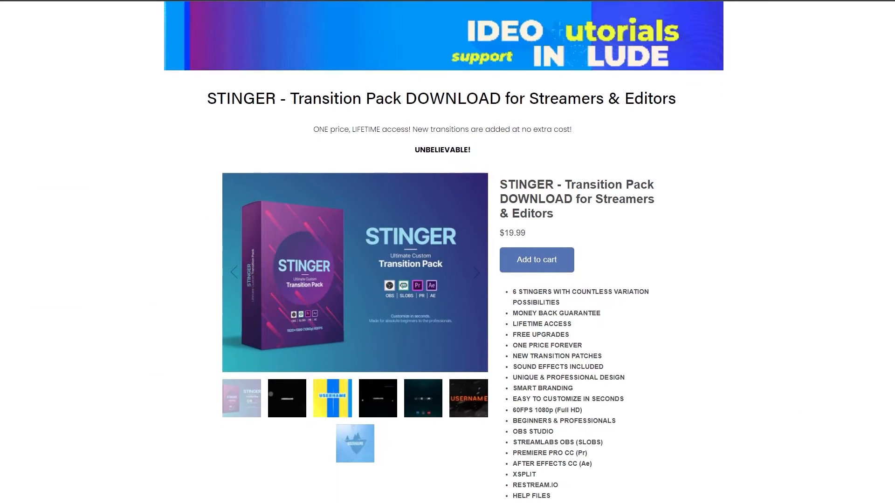
# Step: Review the $19.99 pack's features and testimonials, then go back to the shop listing
pyautogui.scroll(-3)
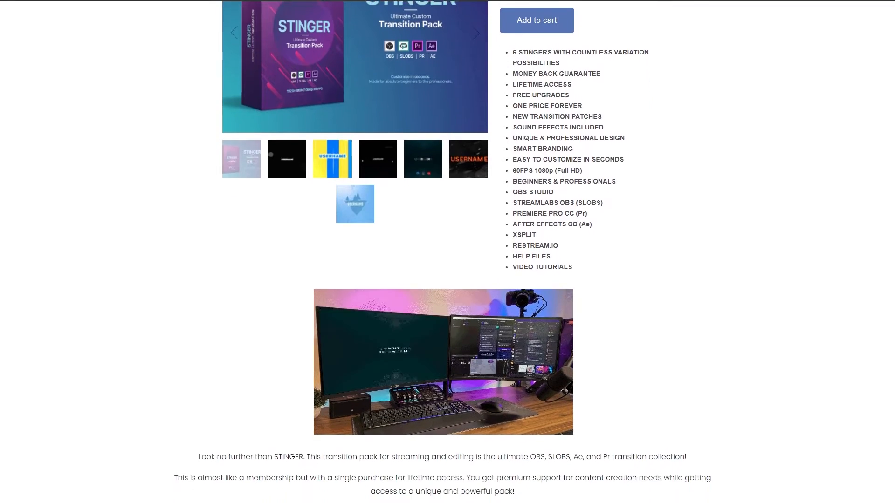
pyautogui.scroll(-3)
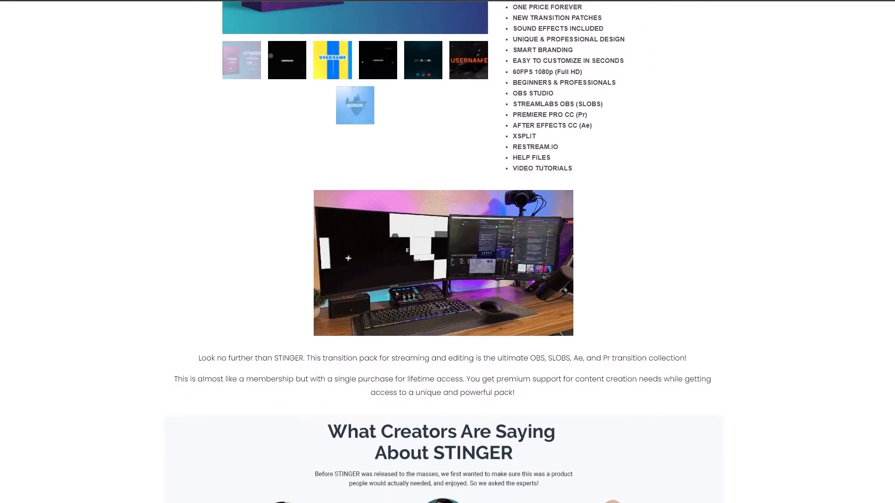
pyautogui.scroll(-3)
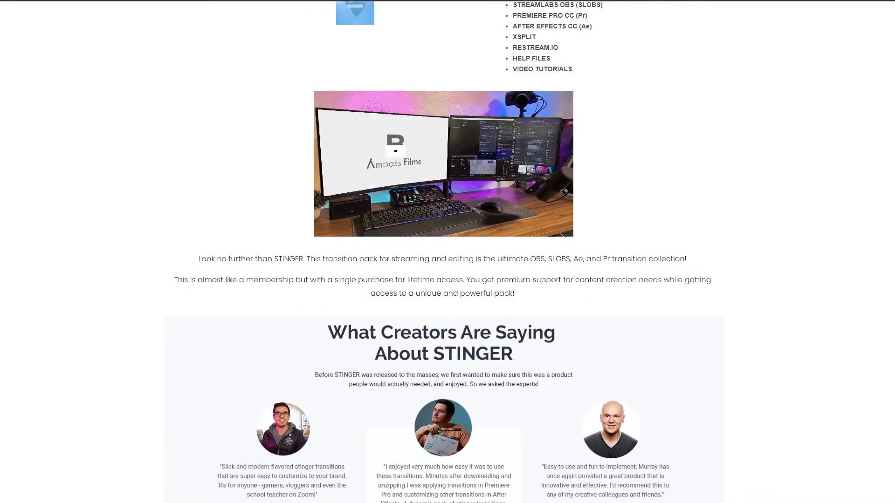
pyautogui.scroll(-3)
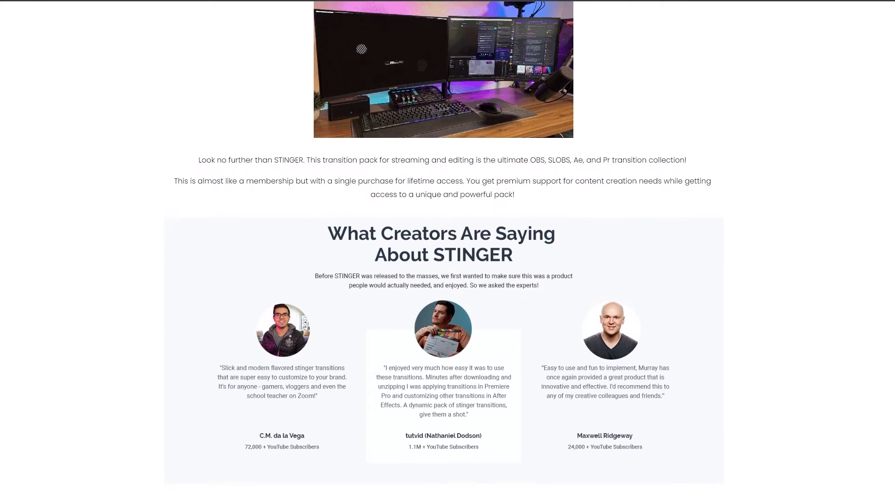
pyautogui.scroll(-3)
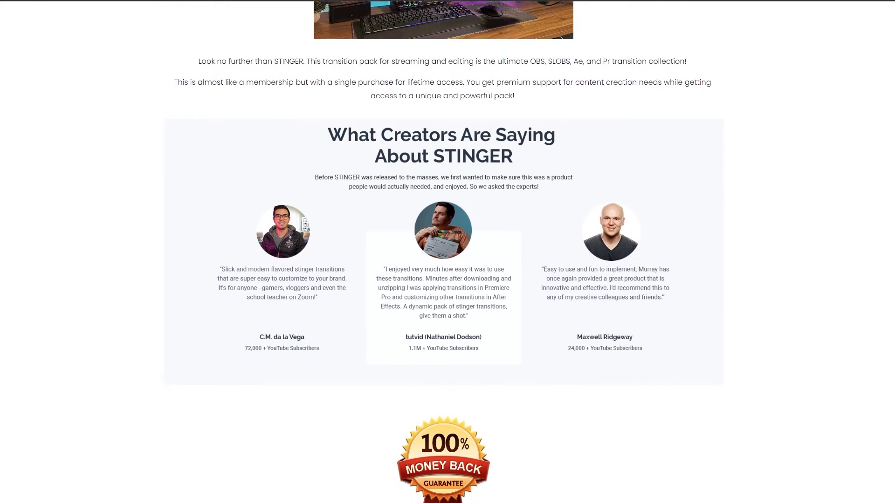
pyautogui.scroll(-3)
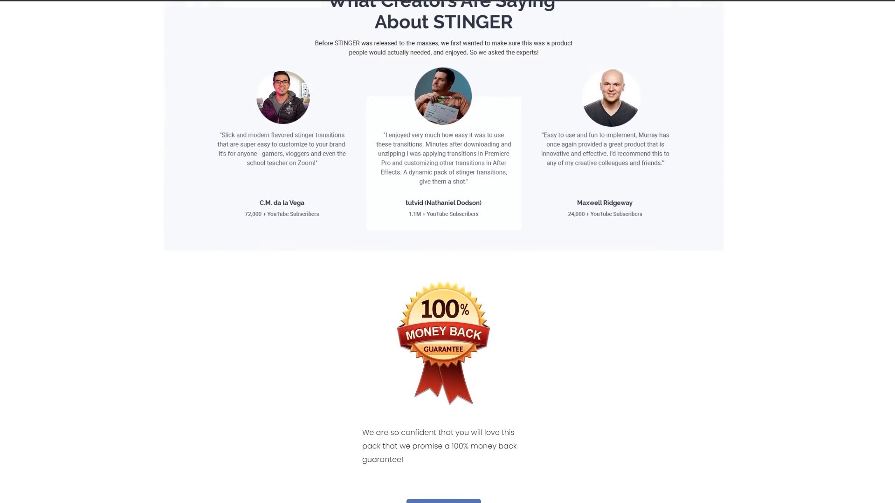
pyautogui.click(120, 5)
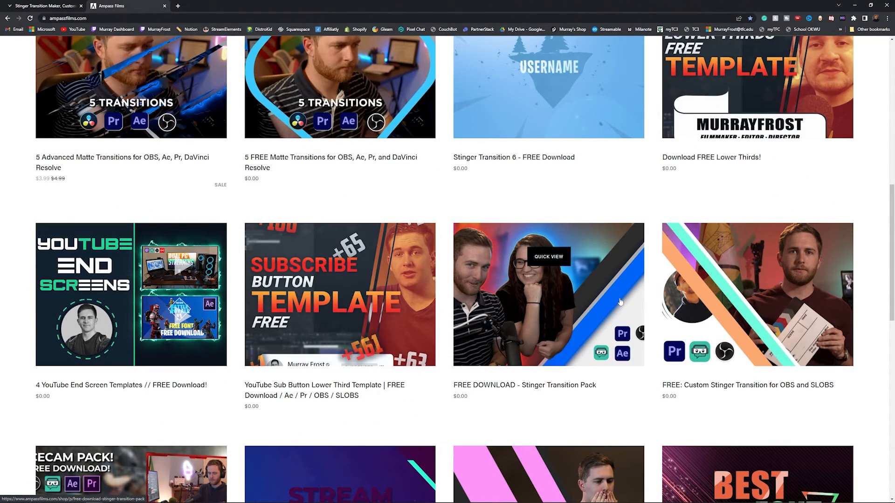
pyautogui.scroll(-3)
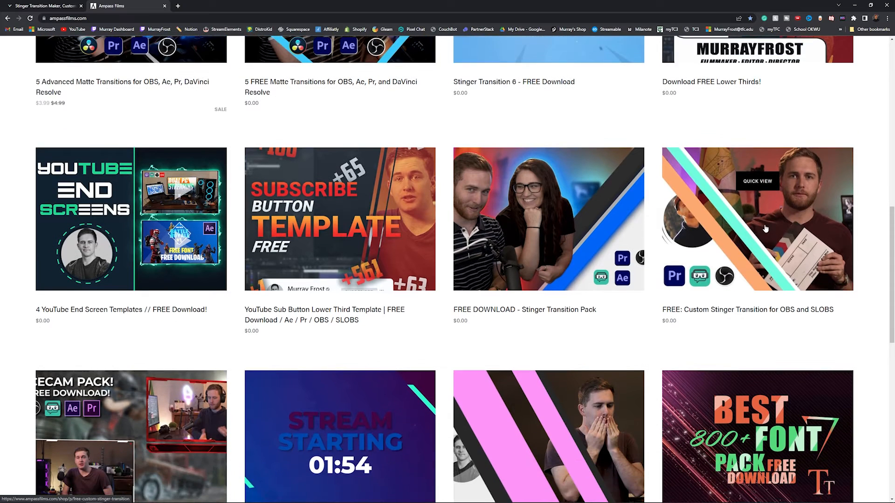
pyautogui.scroll(-3)
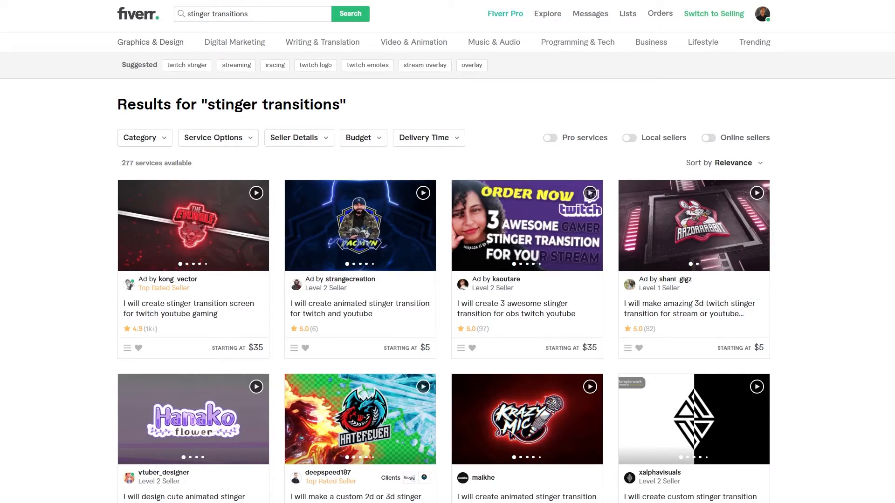
# Step: Check the Category and Service Options filters, then browse the custom animated stinger gig's preview gallery
pyautogui.click(141, 138)
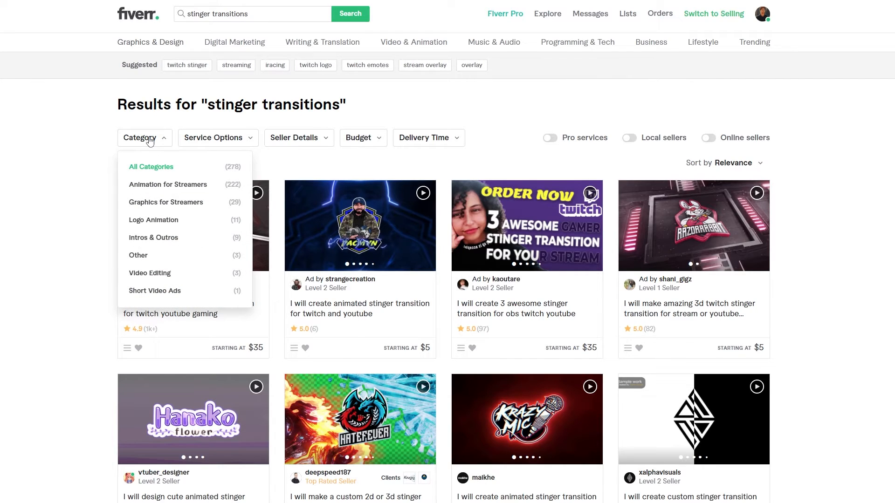
pyautogui.moveTo(168, 185)
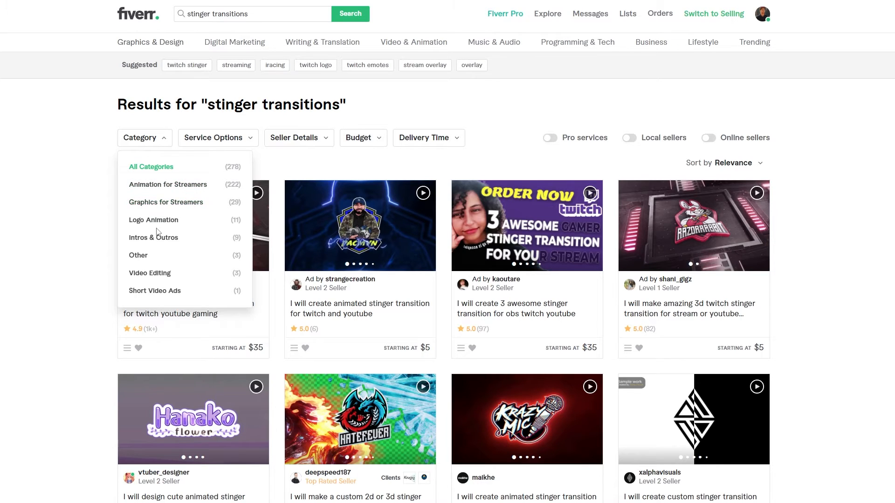
pyautogui.moveTo(153, 238)
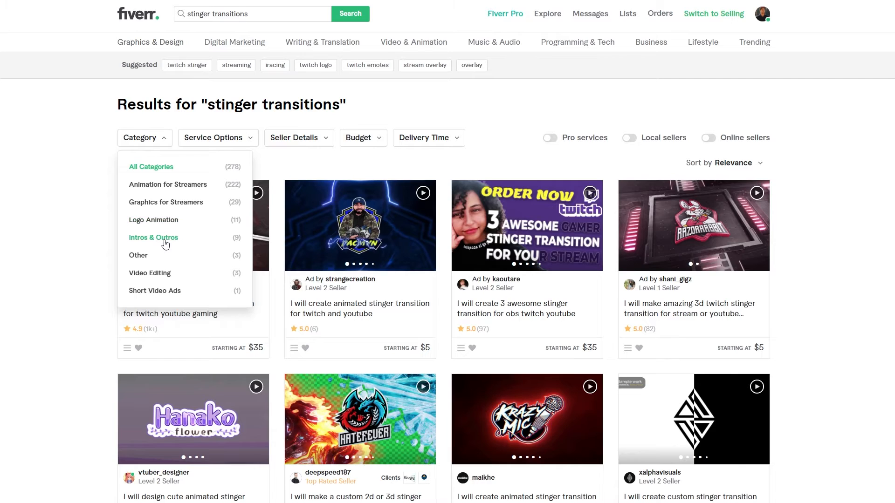
pyautogui.click(214, 138)
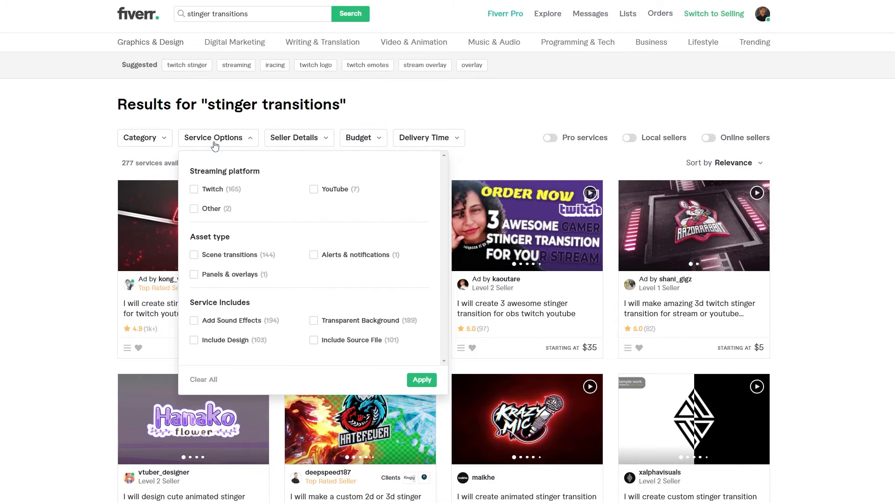
pyautogui.moveTo(362, 117)
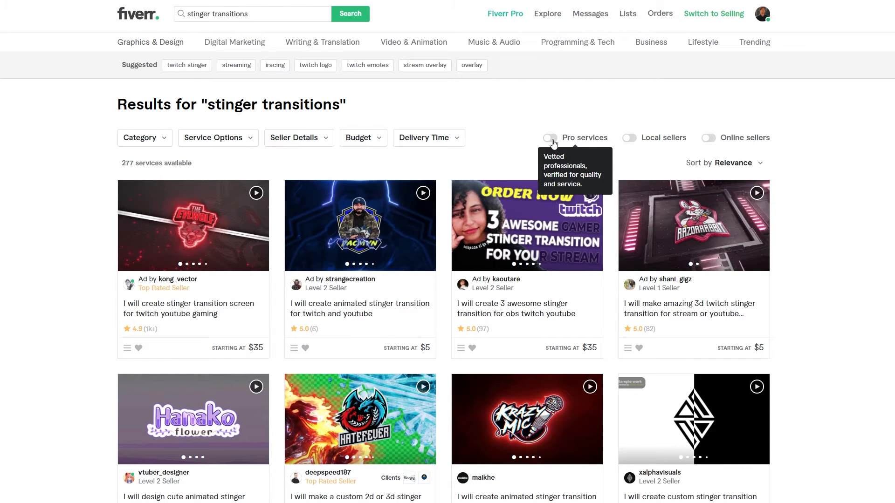
pyautogui.moveTo(549, 144)
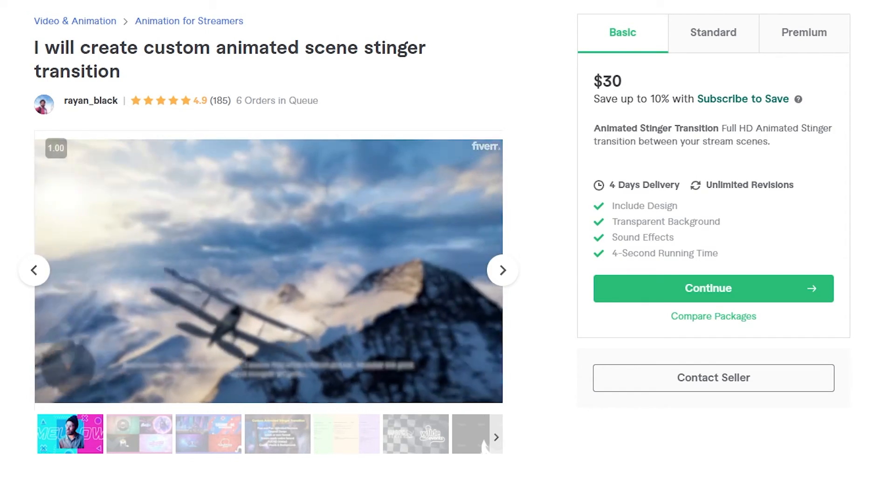
pyautogui.click(502, 270)
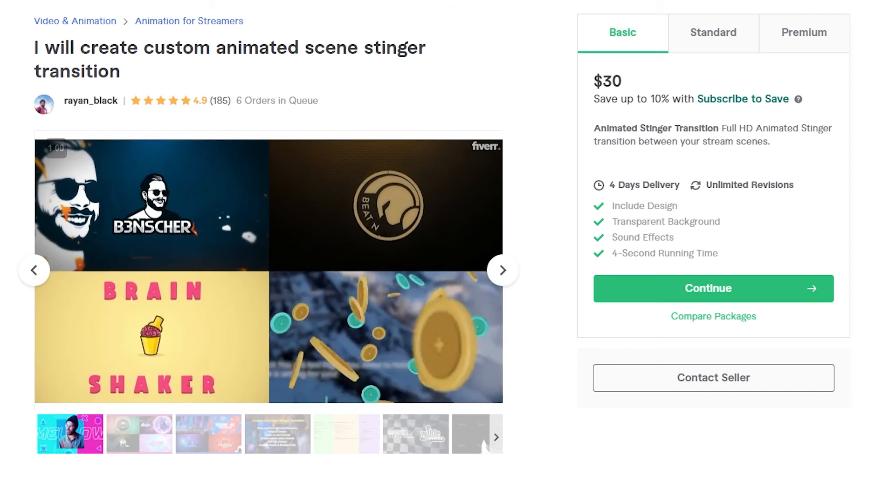